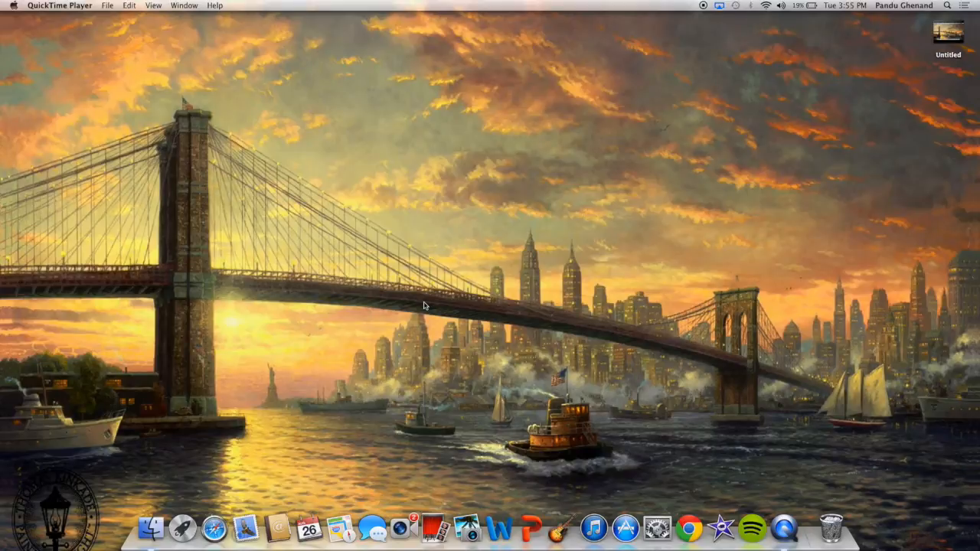
{"action": "mouse_move", "coordinate": [420, 289]}
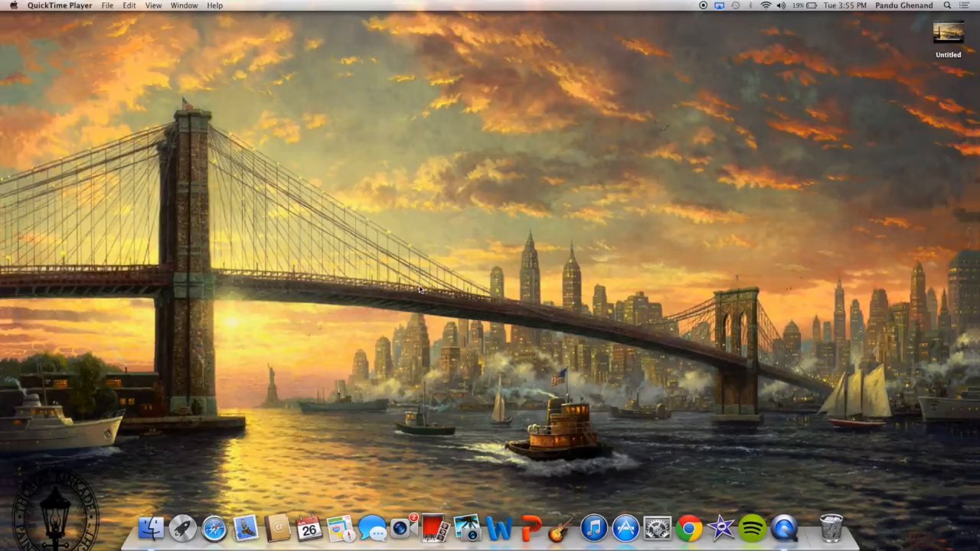
{"action": "mouse_move", "coordinate": [689, 527]}
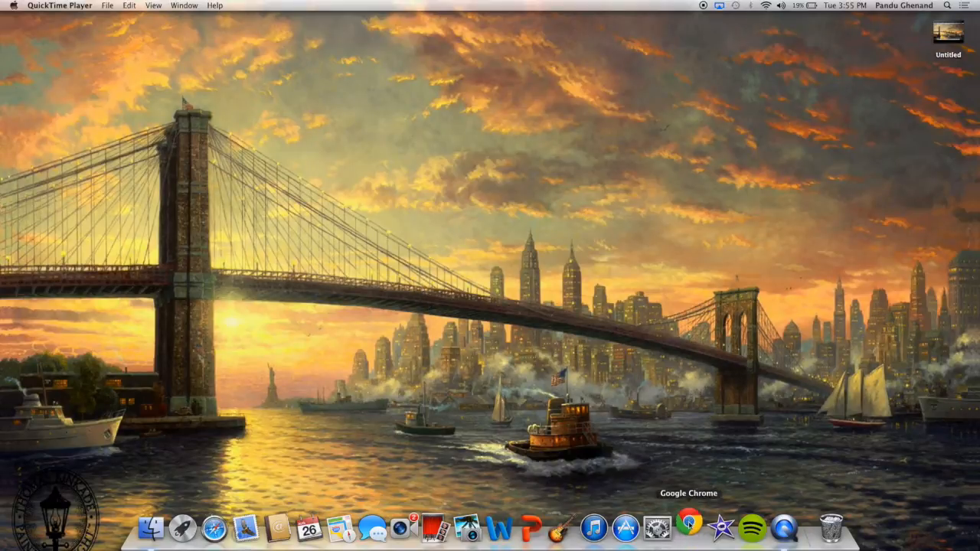
Step: Launch Chrome, go to apple.com, and open Apple's iPod page
{"action": "left_click", "coordinate": [689, 528]}
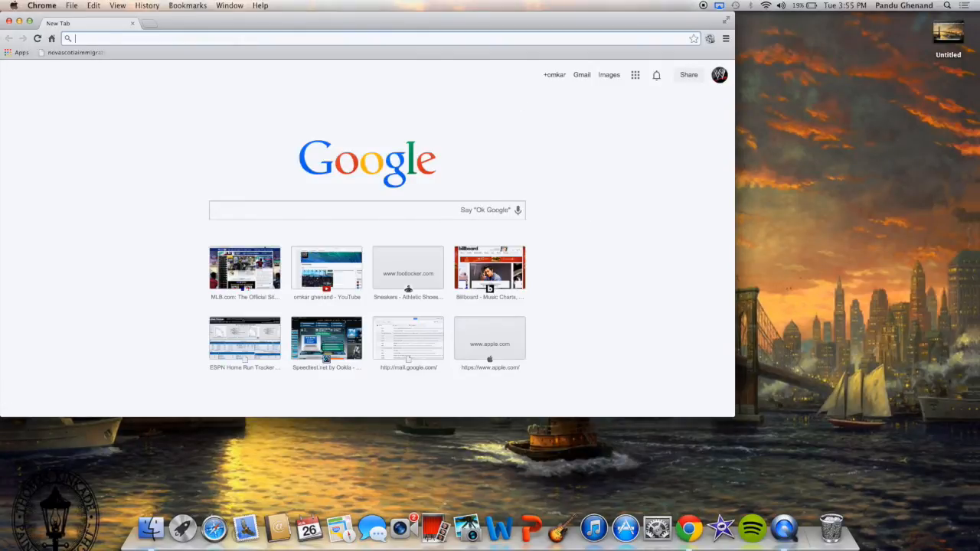
{"action": "left_click", "coordinate": [490, 343]}
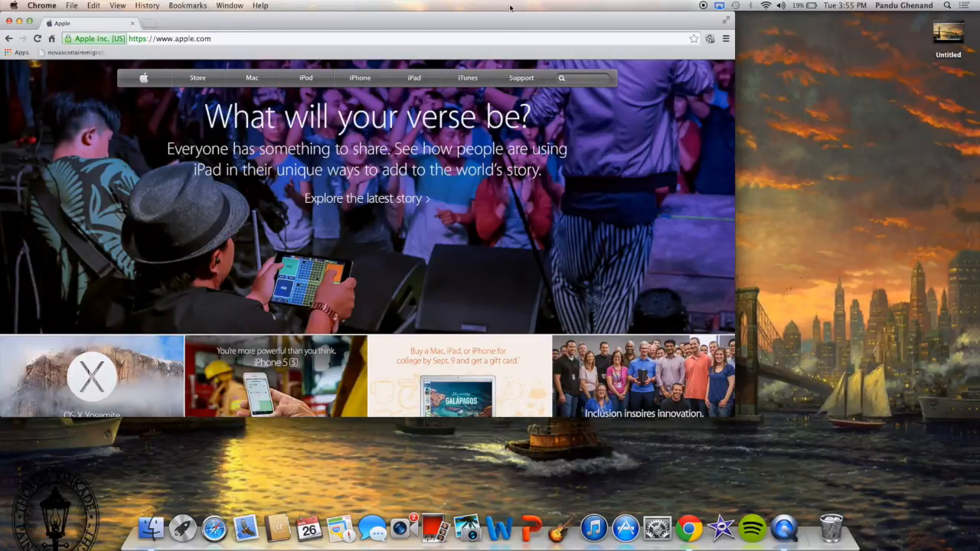
{"action": "mouse_move", "coordinate": [334, 63]}
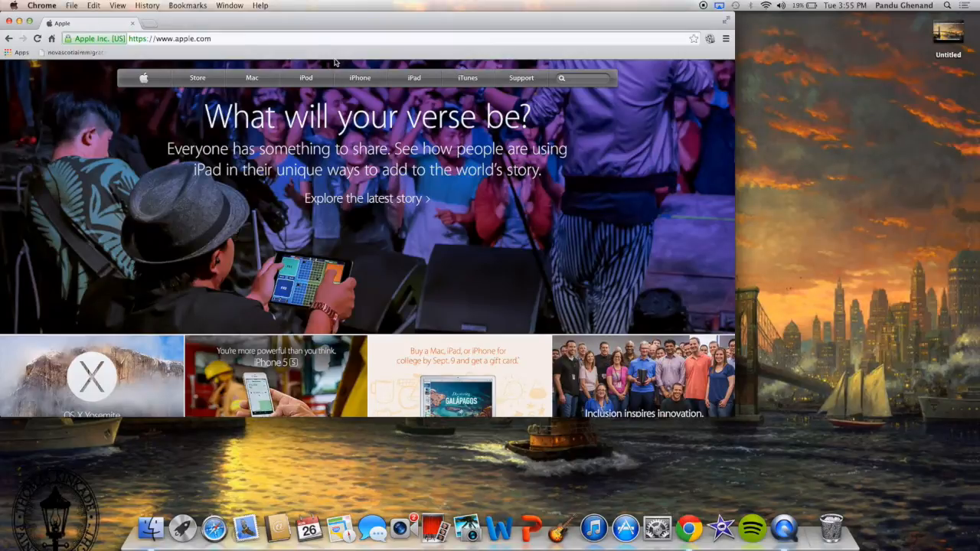
{"action": "left_click", "coordinate": [306, 77]}
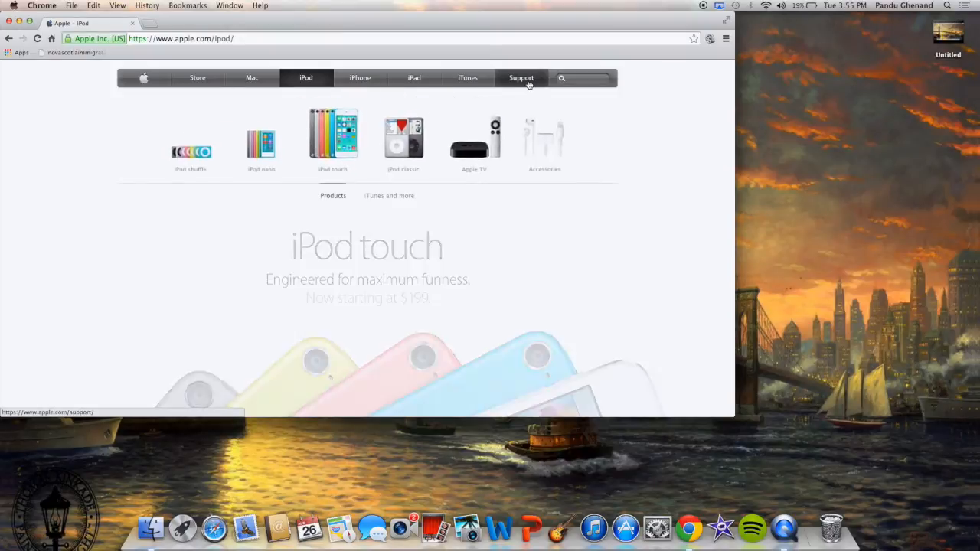
Step: Go to the Apple TV page and scroll to its HD content and AirPlay sections
{"action": "left_click", "coordinate": [475, 138]}
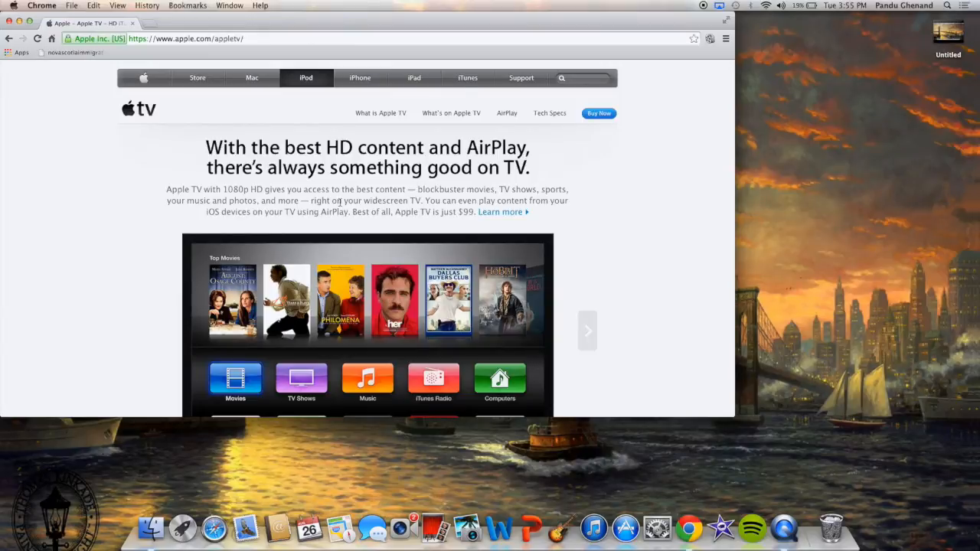
{"action": "scroll", "scroll_direction": "down", "scroll_amount": 3}
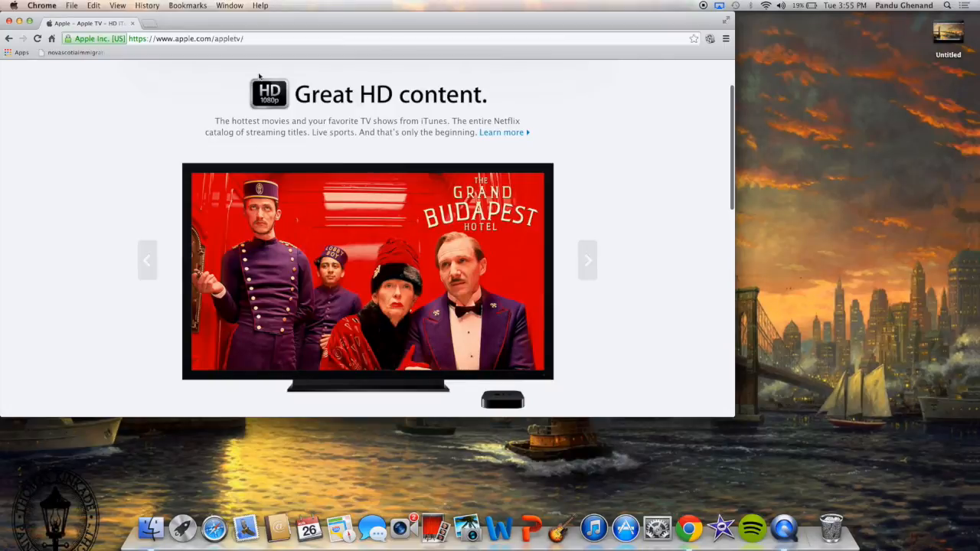
{"action": "mouse_move", "coordinate": [258, 95]}
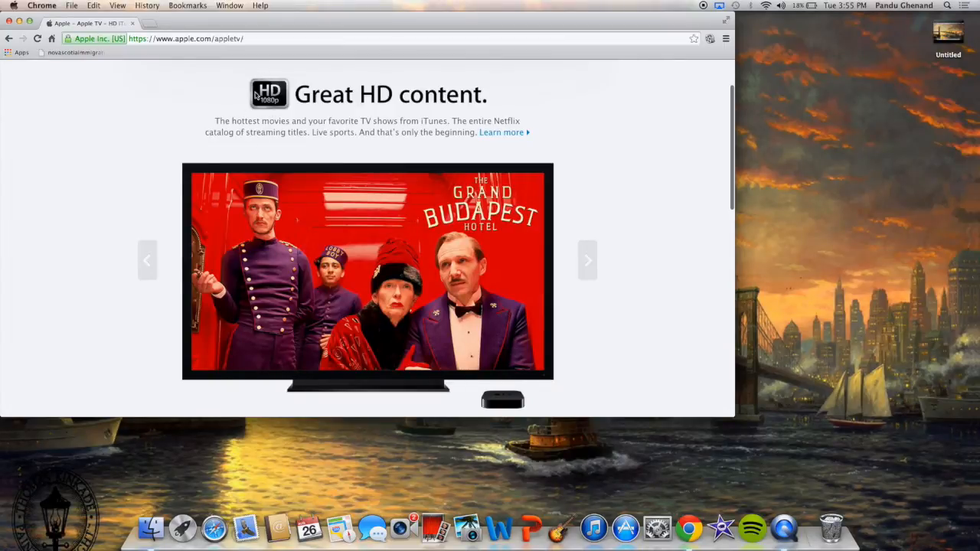
{"action": "scroll", "scroll_direction": "down", "scroll_amount": 3}
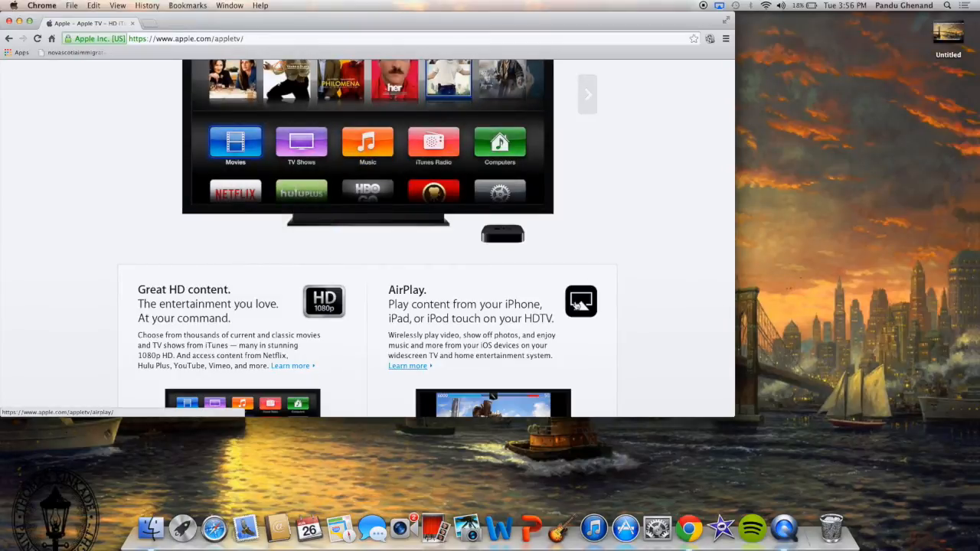
Step: View the AirPlay page down to its Mirroring section, then close Chrome to show the desktop
{"action": "left_click", "coordinate": [408, 364]}
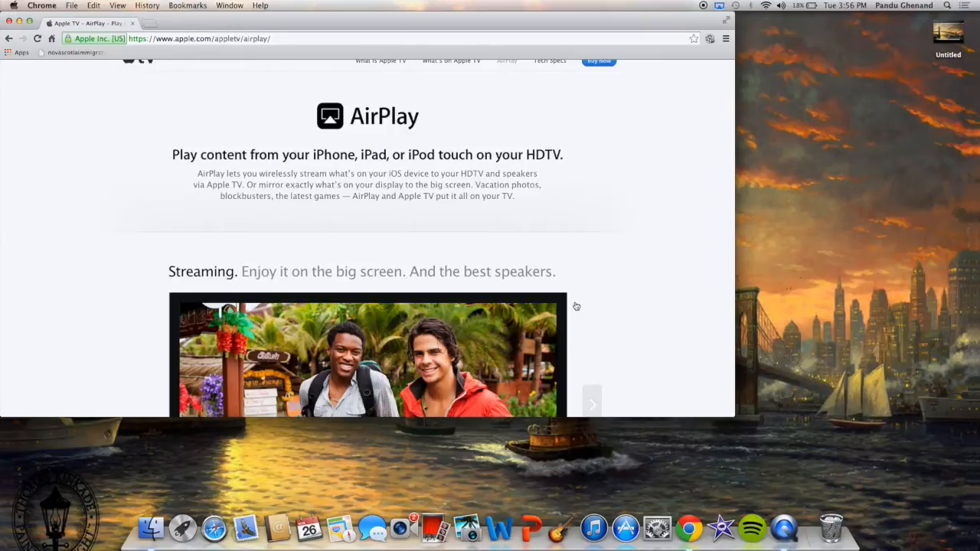
{"action": "scroll", "scroll_direction": "down", "scroll_amount": 3}
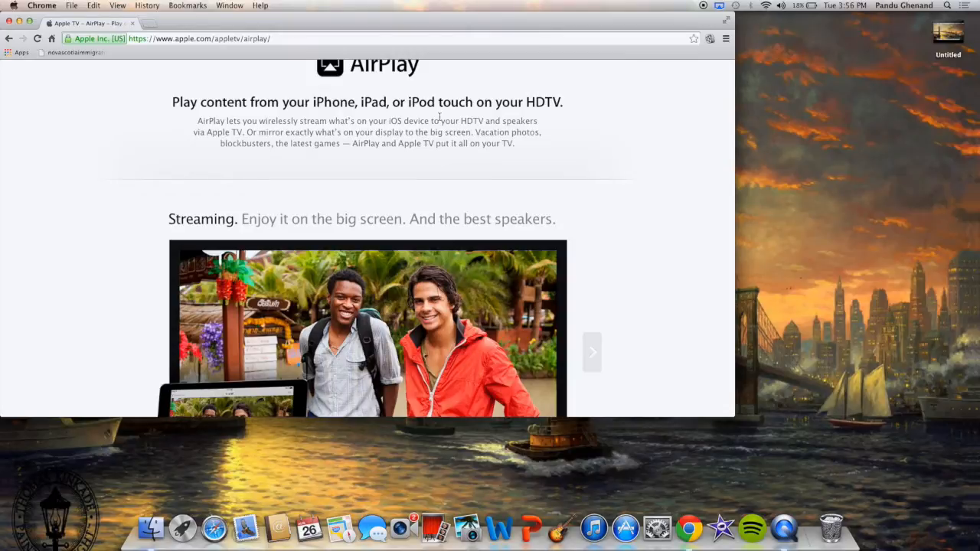
{"action": "scroll", "scroll_direction": "down", "scroll_amount": 3}
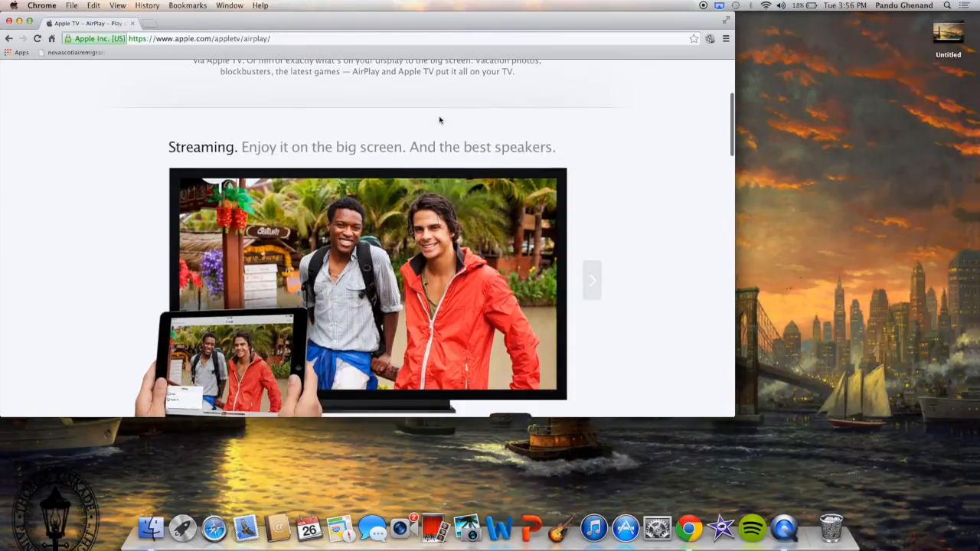
{"action": "scroll", "scroll_direction": "down", "scroll_amount": 3}
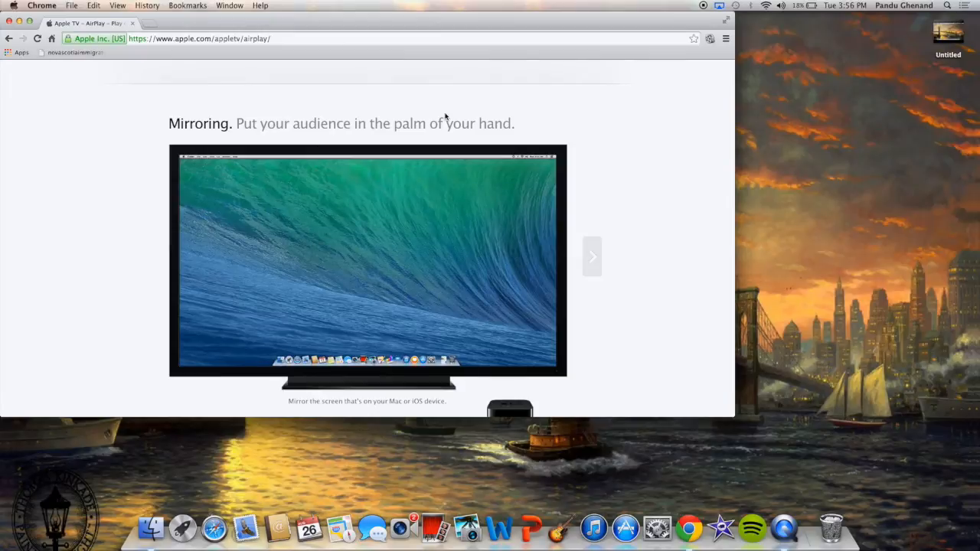
{"action": "left_click", "coordinate": [591, 257]}
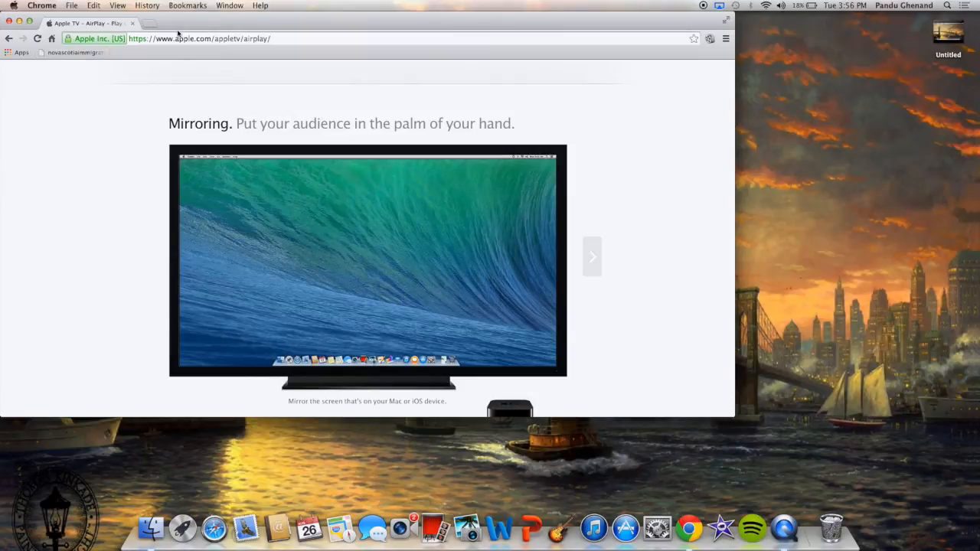
{"action": "mouse_move", "coordinate": [502, 12]}
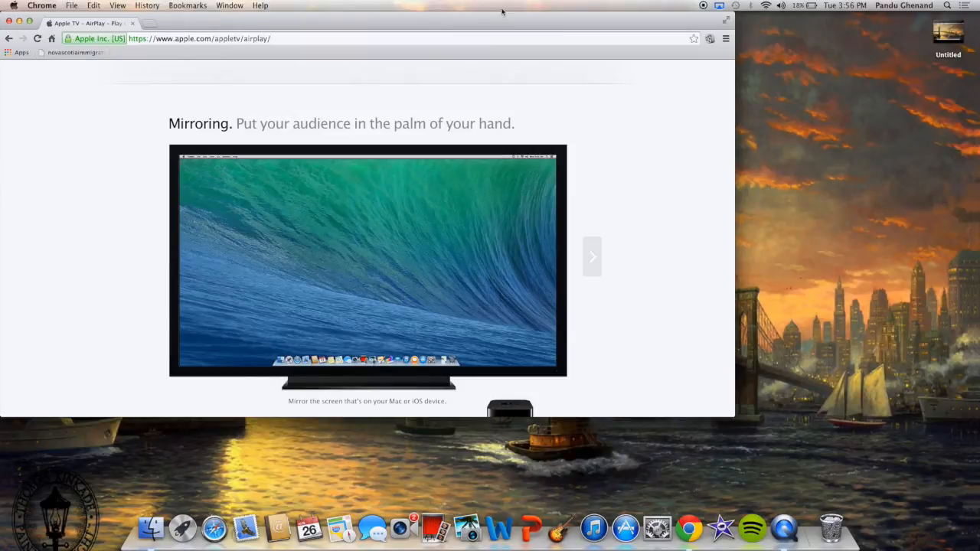
{"action": "left_click", "coordinate": [720, 6]}
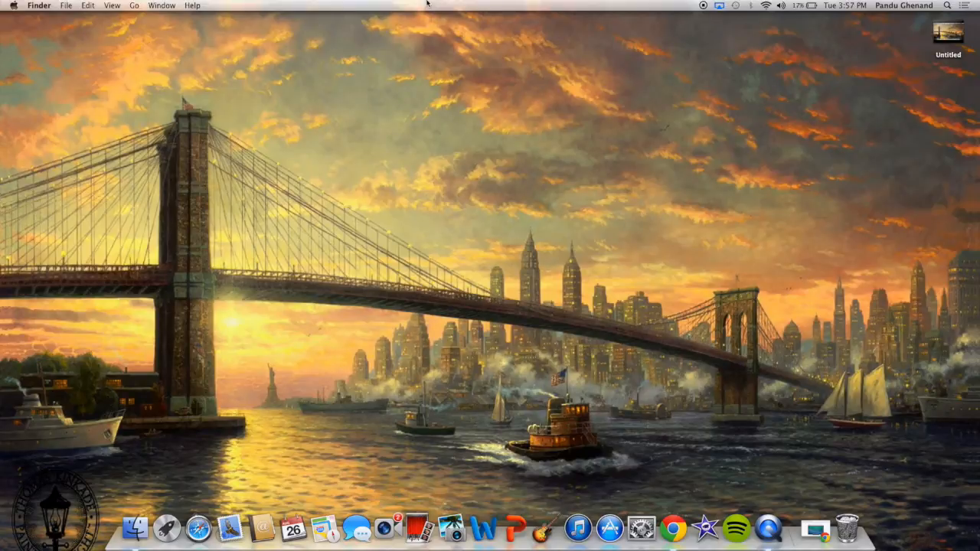
{"action": "mouse_move", "coordinate": [671, 95]}
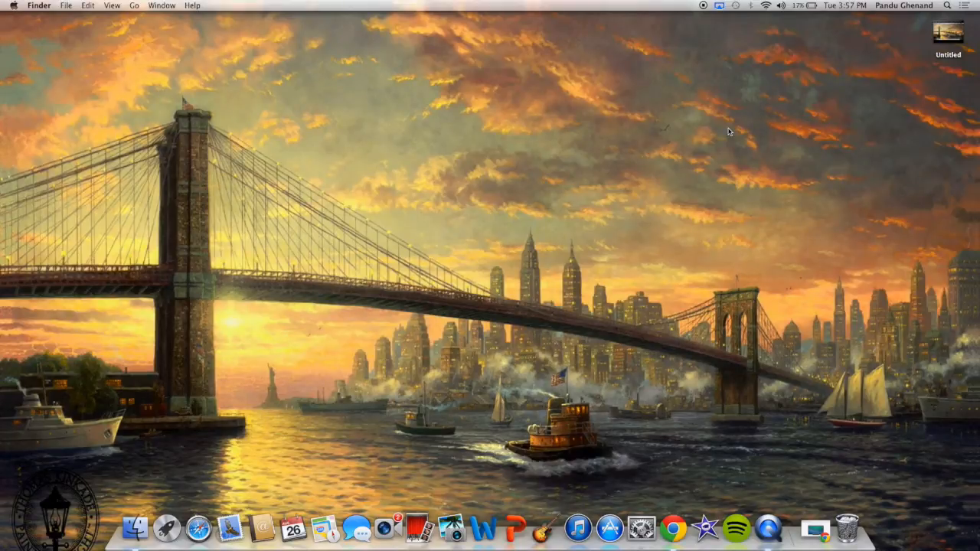
{"action": "mouse_move", "coordinate": [49, 4]}
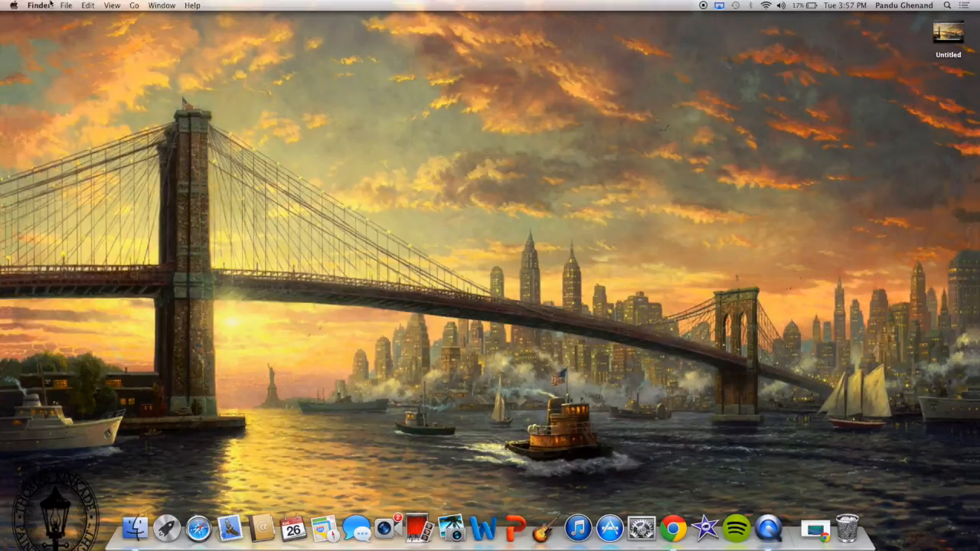
{"action": "mouse_move", "coordinate": [156, 80]}
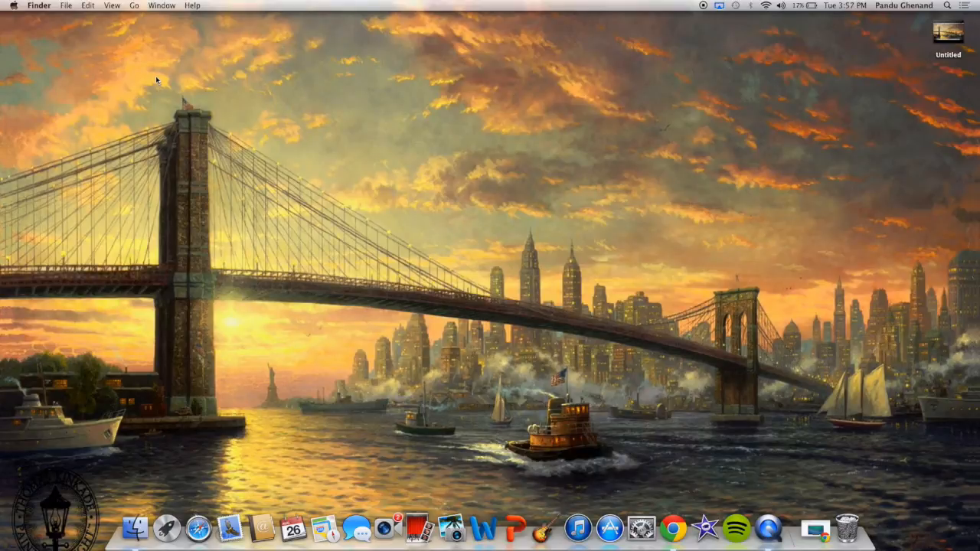
{"action": "mouse_move", "coordinate": [641, 527]}
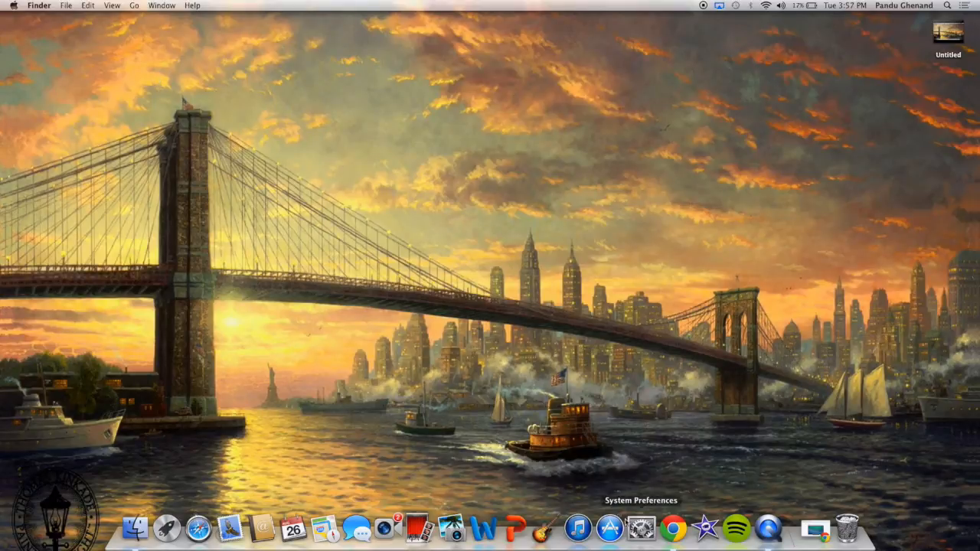
Step: Review Displays settings: AirPlay to Apple TV, optimized for Apple TV, scaled 1080p; then close
{"action": "left_click", "coordinate": [640, 527]}
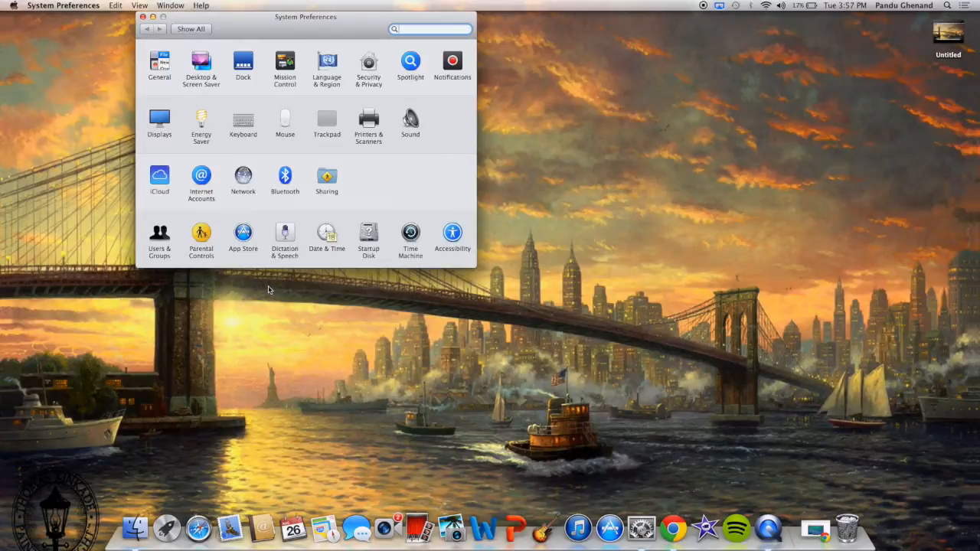
{"action": "left_click", "coordinate": [159, 123]}
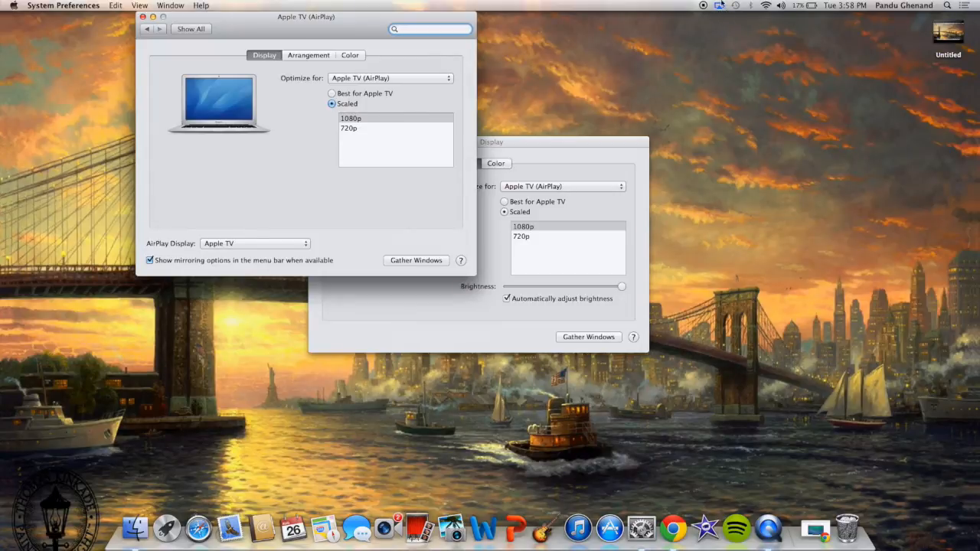
{"action": "mouse_move", "coordinate": [686, 81]}
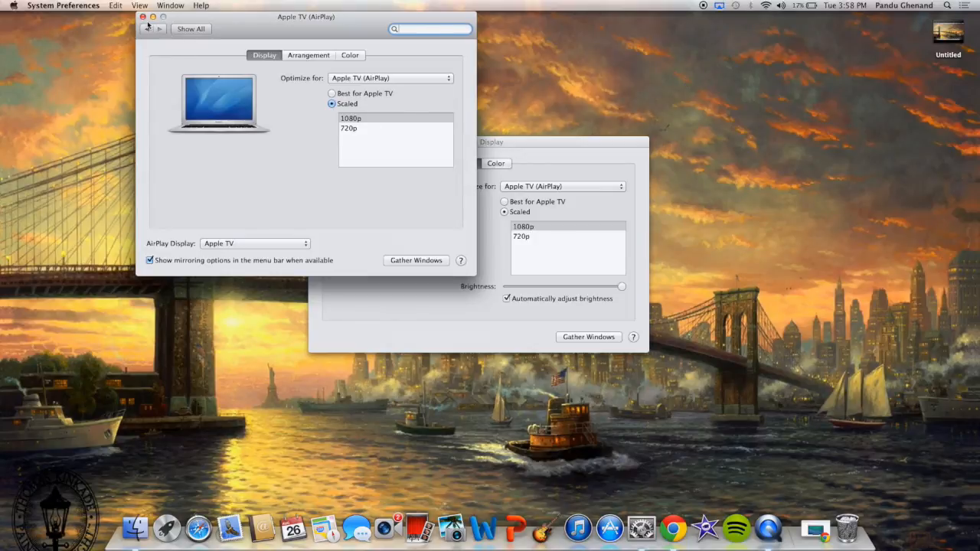
{"action": "left_click", "coordinate": [140, 16]}
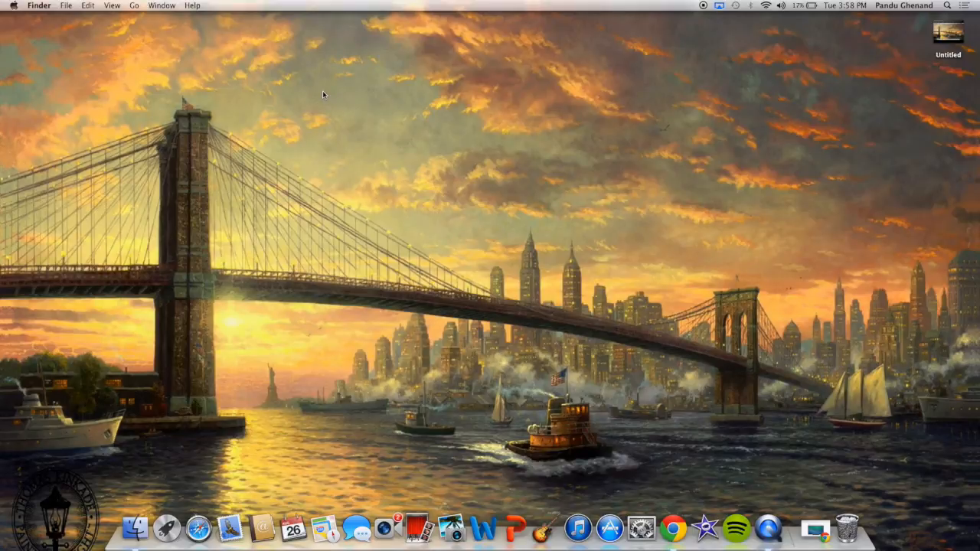
{"action": "mouse_move", "coordinate": [413, 156]}
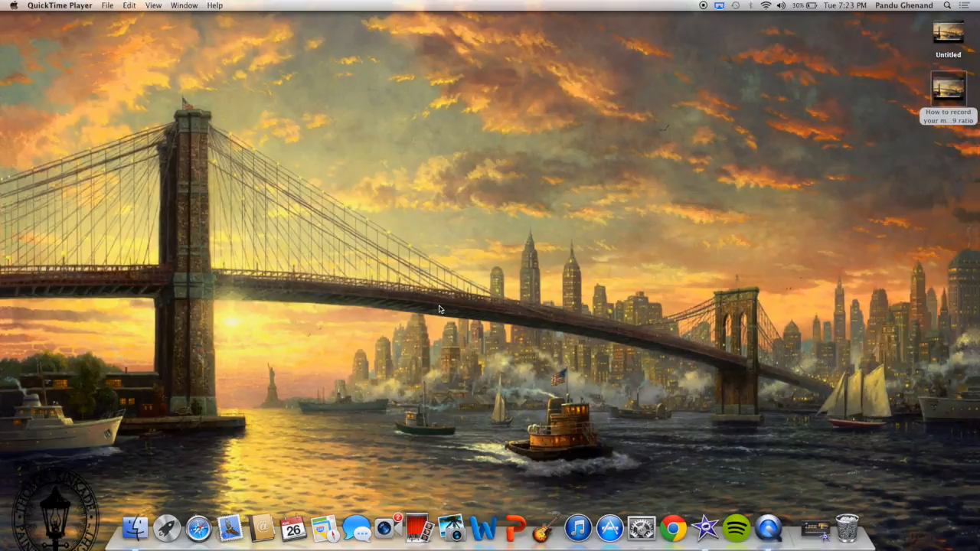
{"action": "mouse_move", "coordinate": [407, 289]}
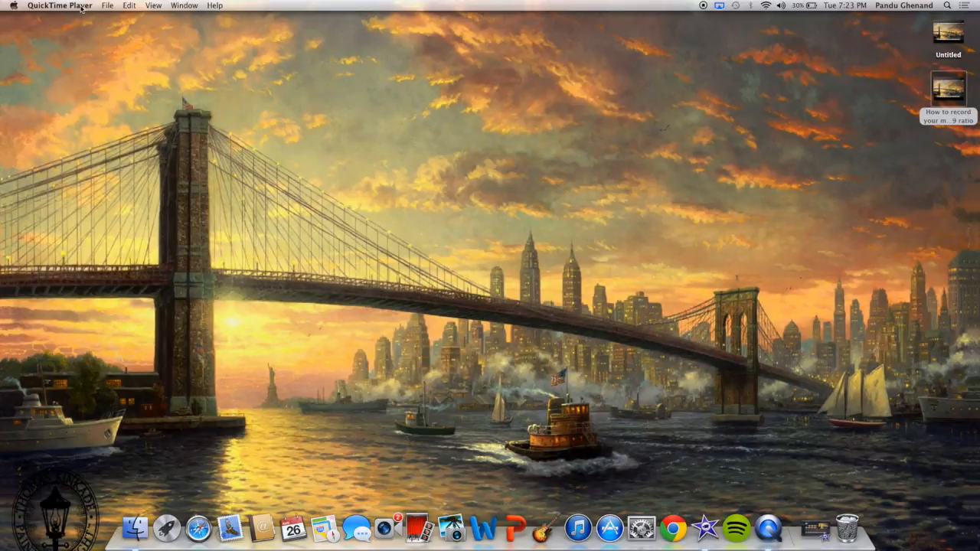
{"action": "left_click", "coordinate": [107, 6]}
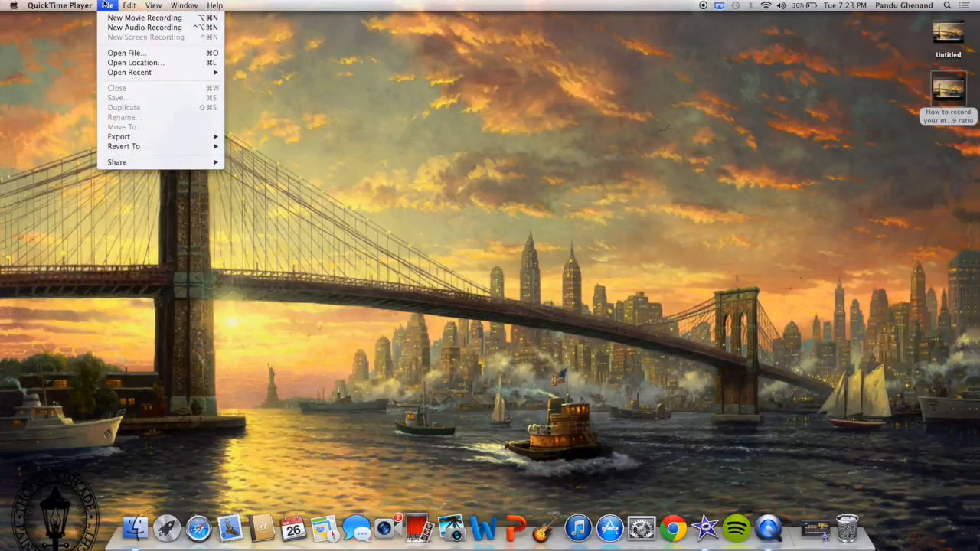
{"action": "left_click", "coordinate": [481, 80]}
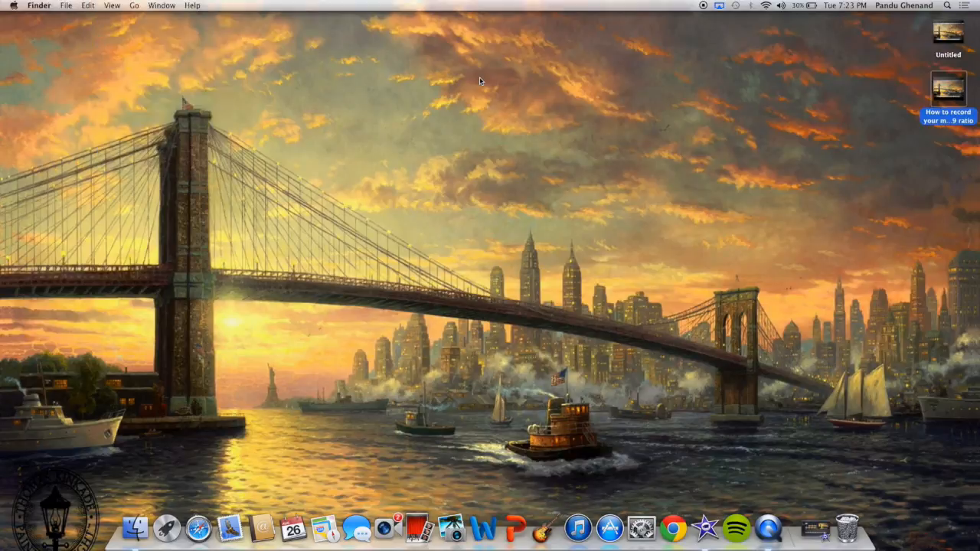